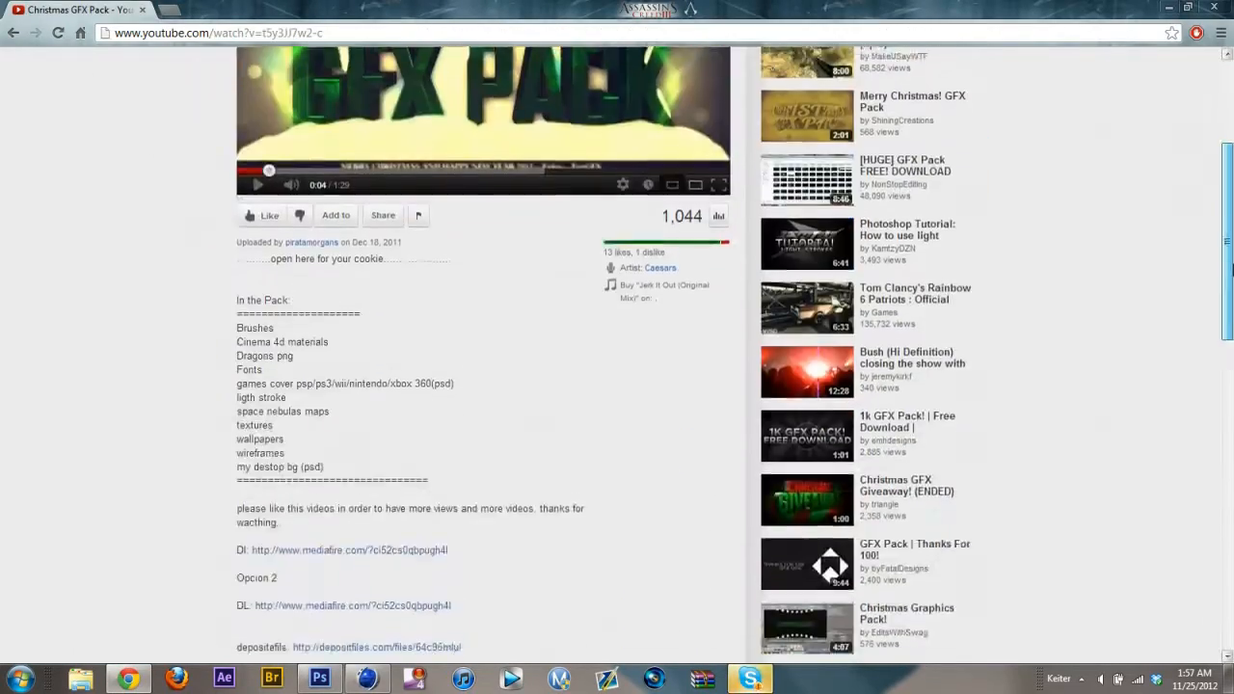
Switch from the YouTube GFX Pack page to the Photoshop workspace.
click(318, 679)
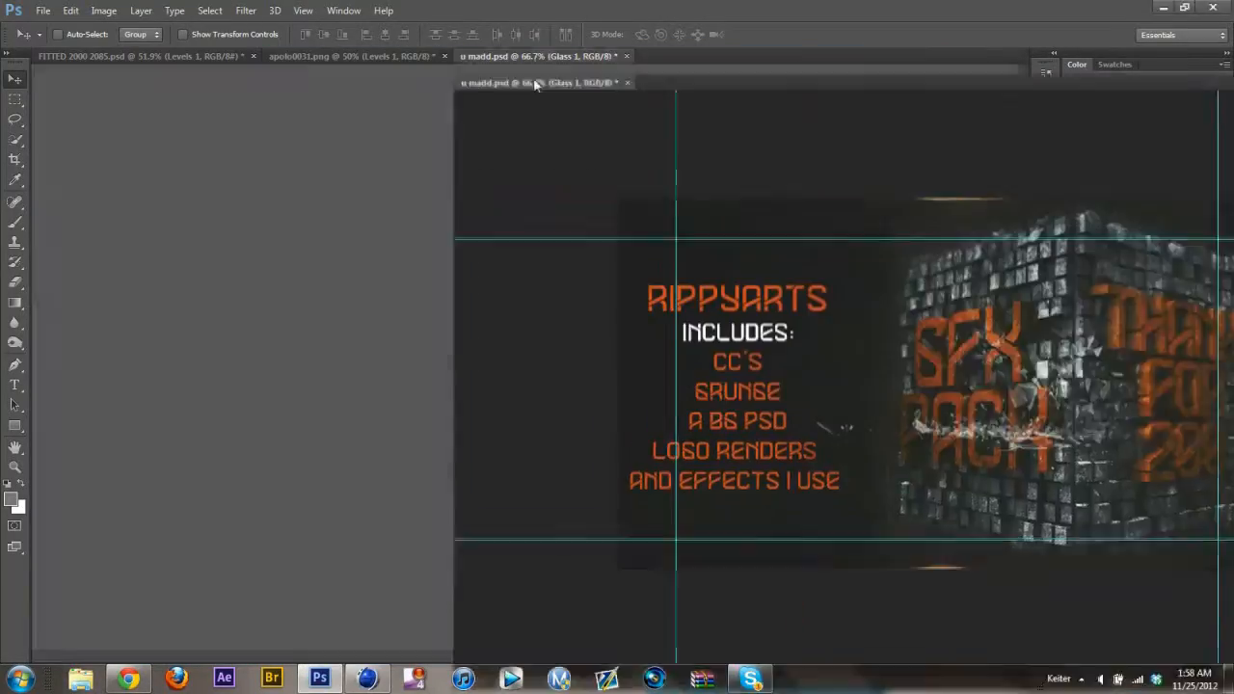
Bring the glass, Lens Effects scratches and bubble layers from the pack document into the cyan letter file.
click(138, 54)
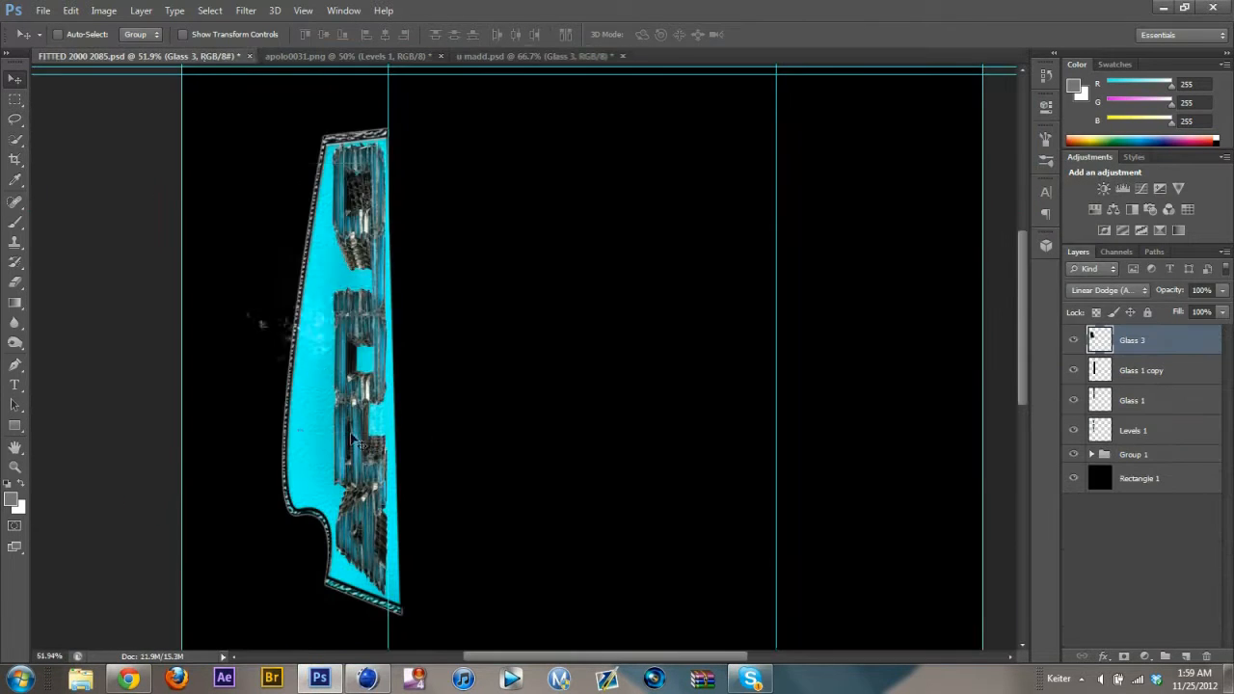
click(536, 54)
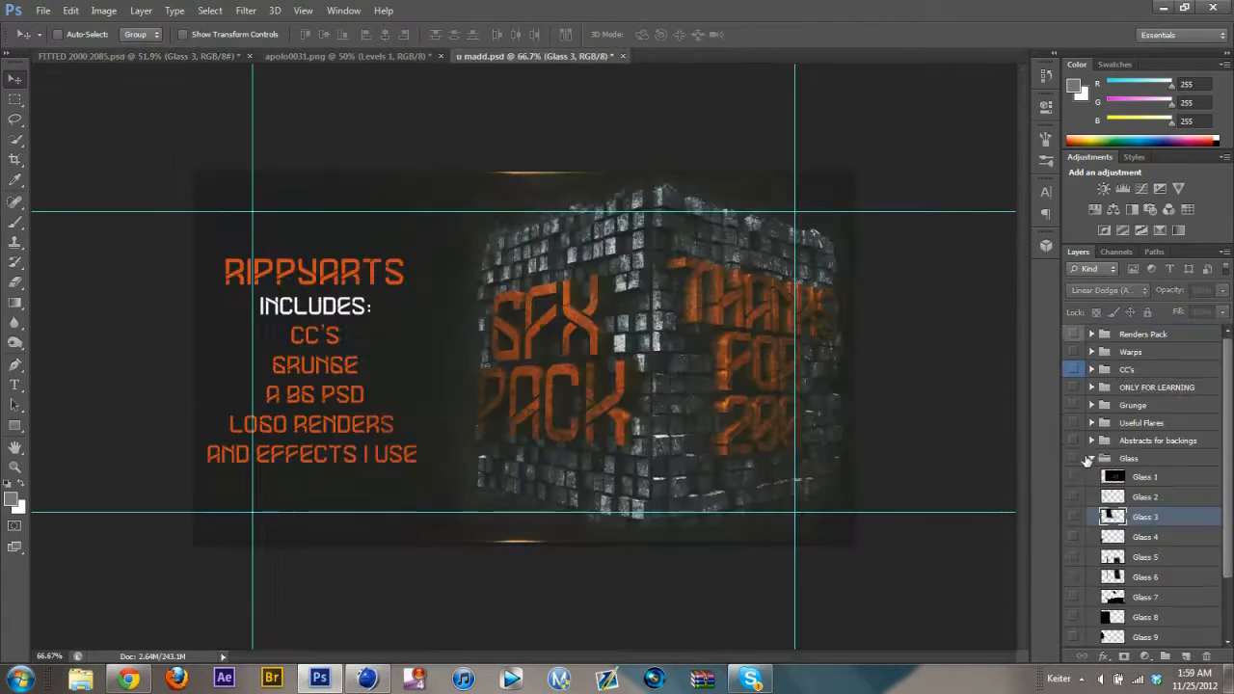
click(135, 54)
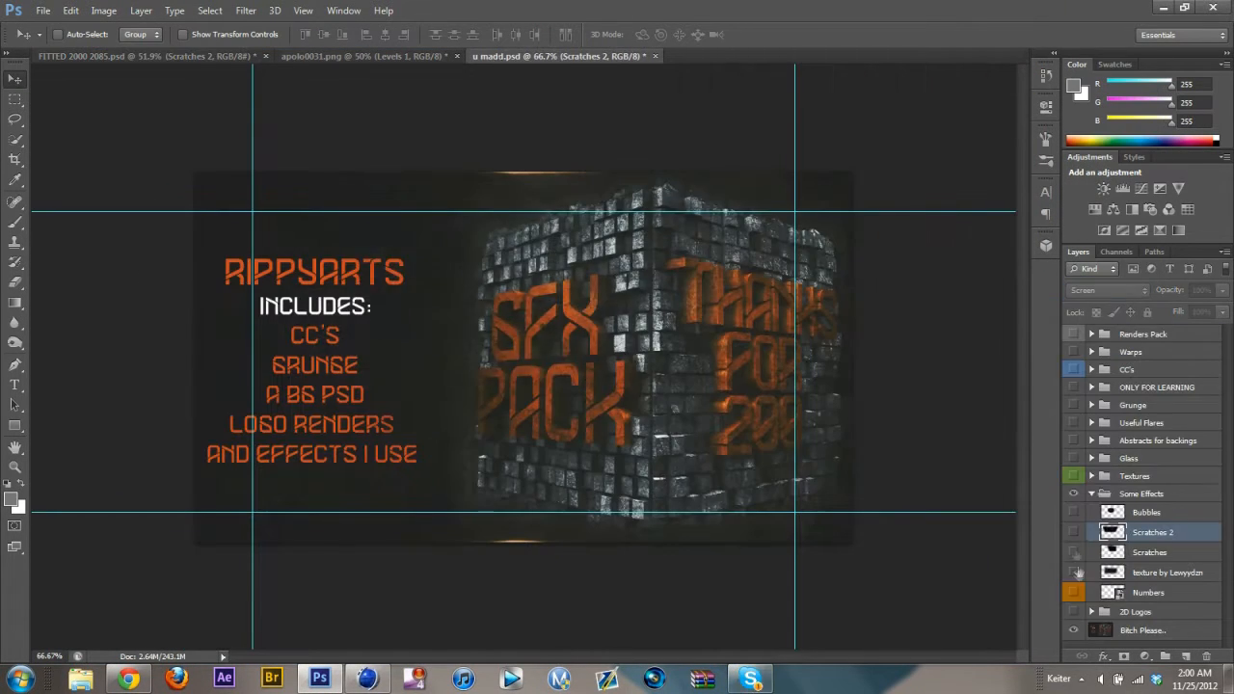
click(144, 54)
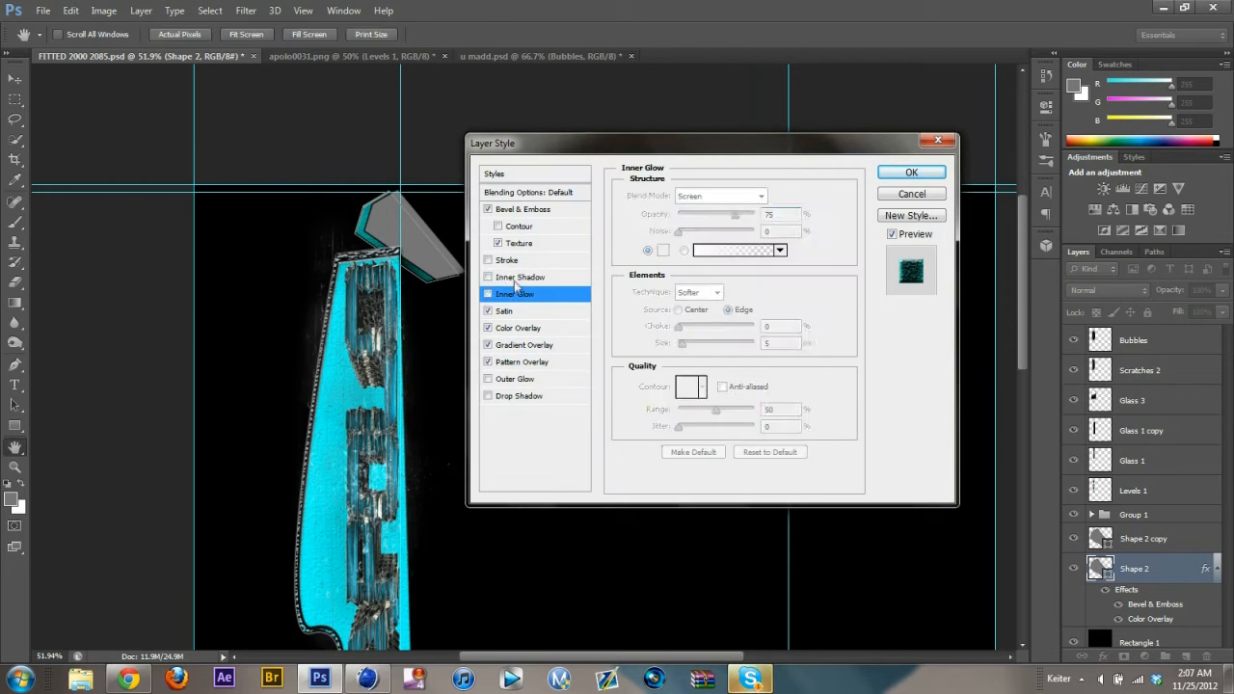
Apply the Shape 2 effects and give Shape 2 copy a Bevel & Emboss texture with its scale set.
click(910, 172)
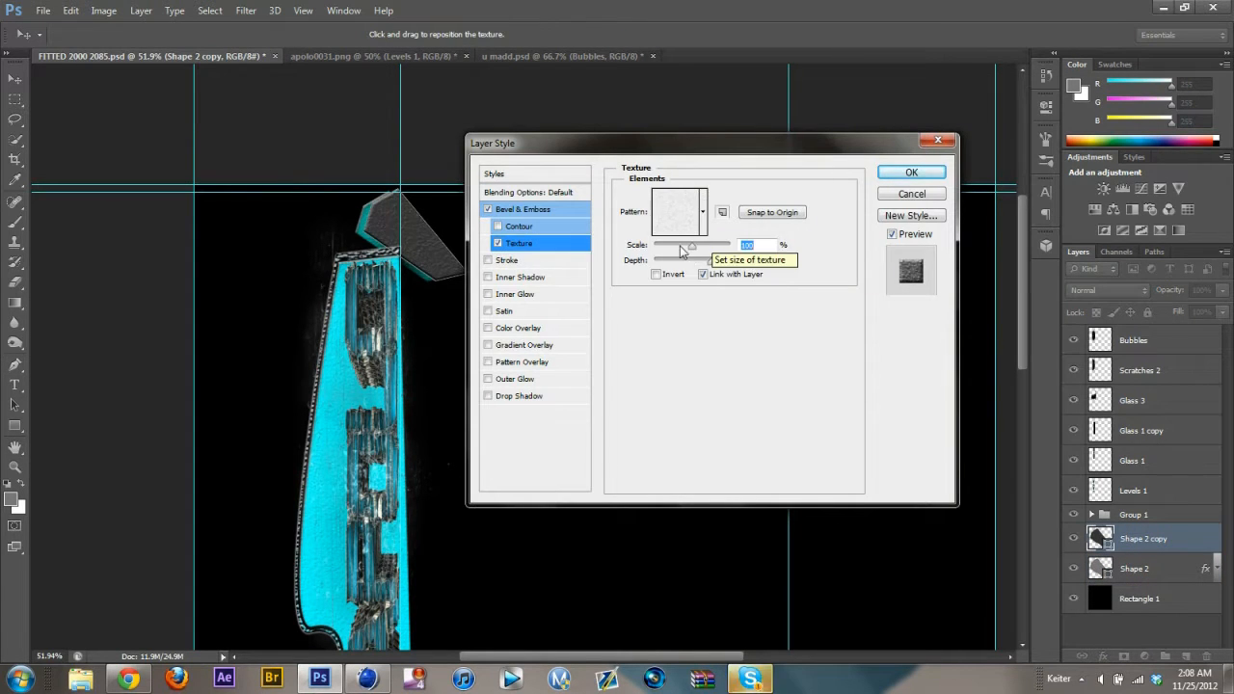
click(521, 278)
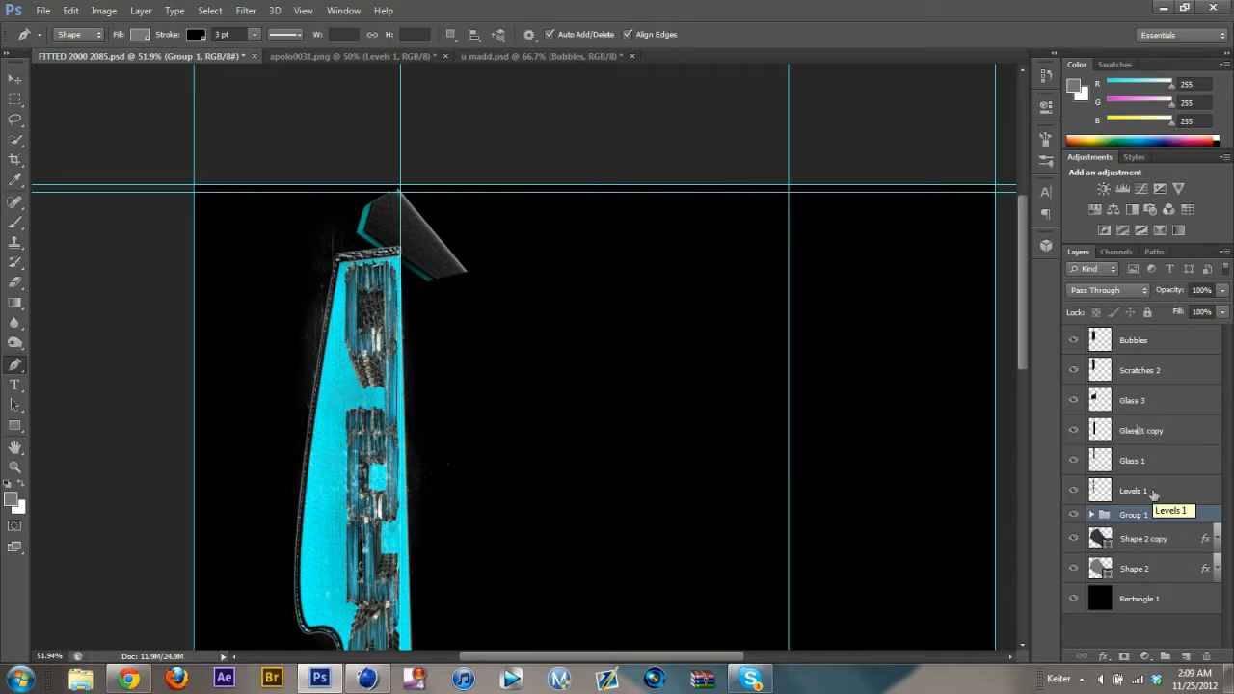
Add scratched textures above Bubbles at lowered opacity and an erased extra Glass 5 copy.
click(1134, 339)
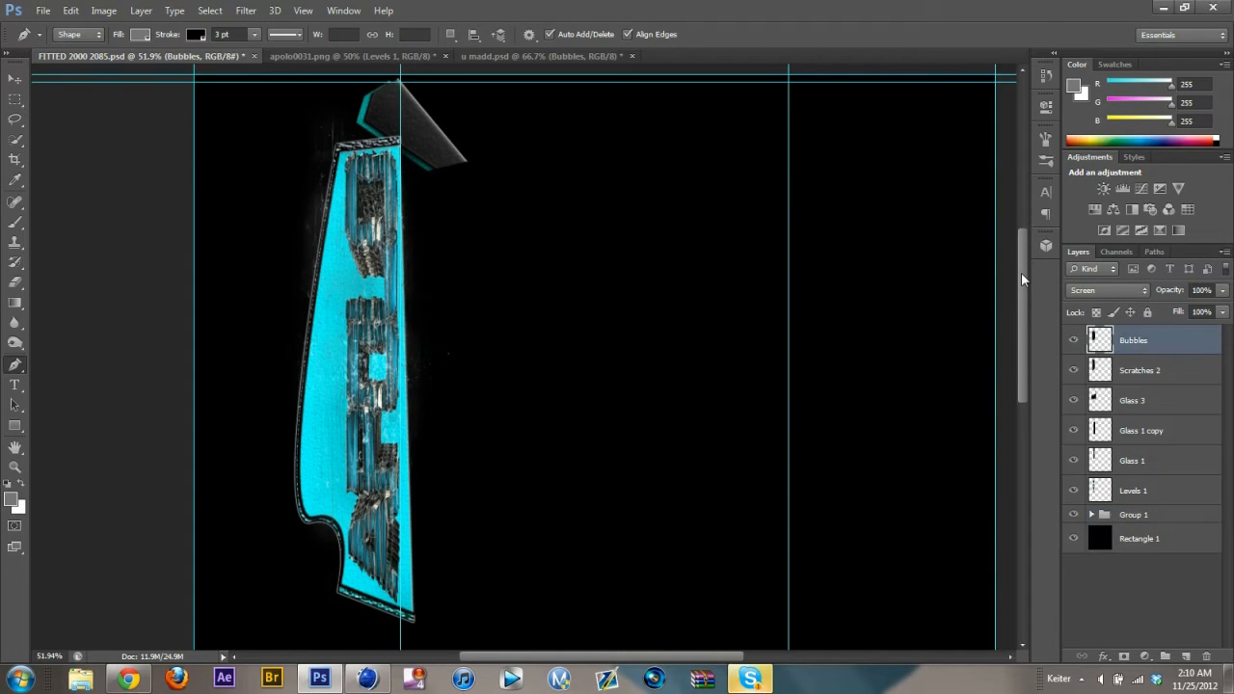
click(540, 54)
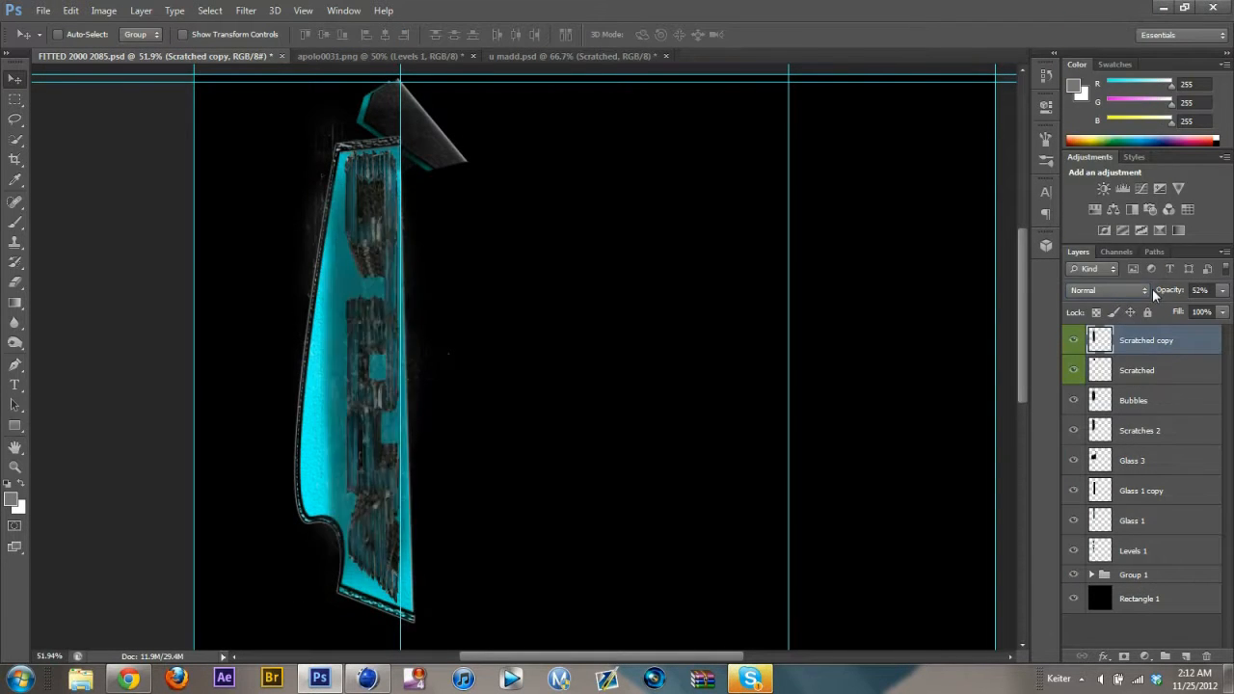
click(568, 54)
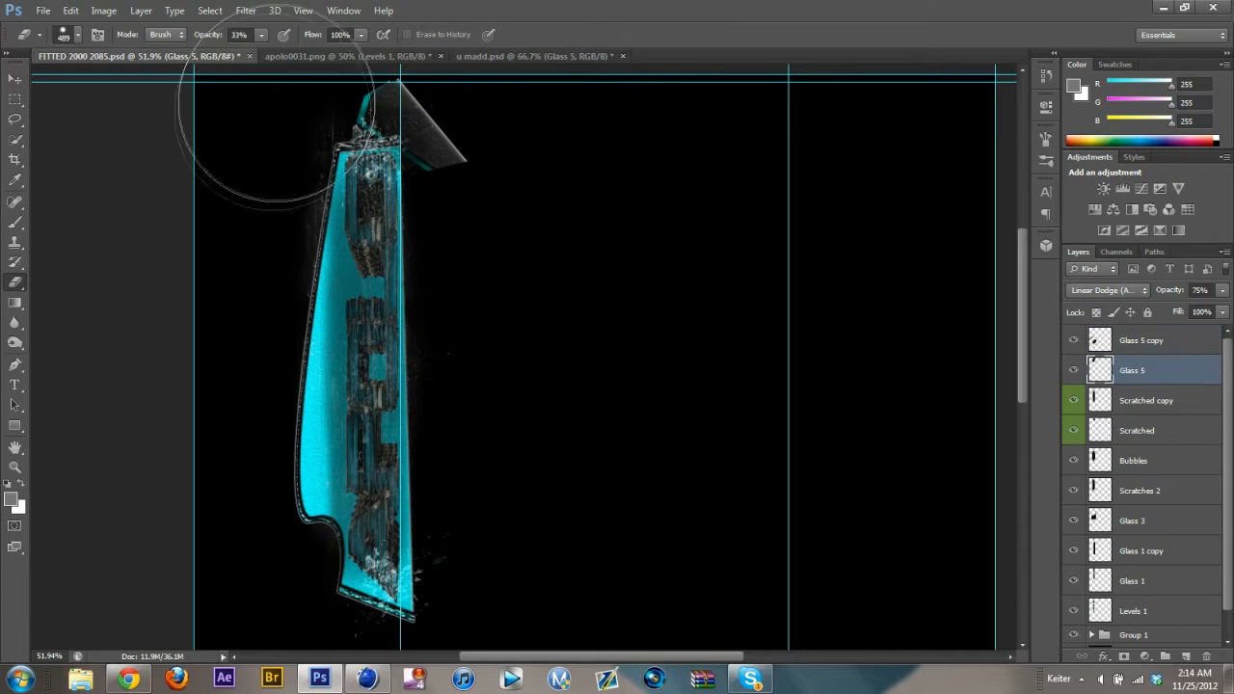
click(549, 54)
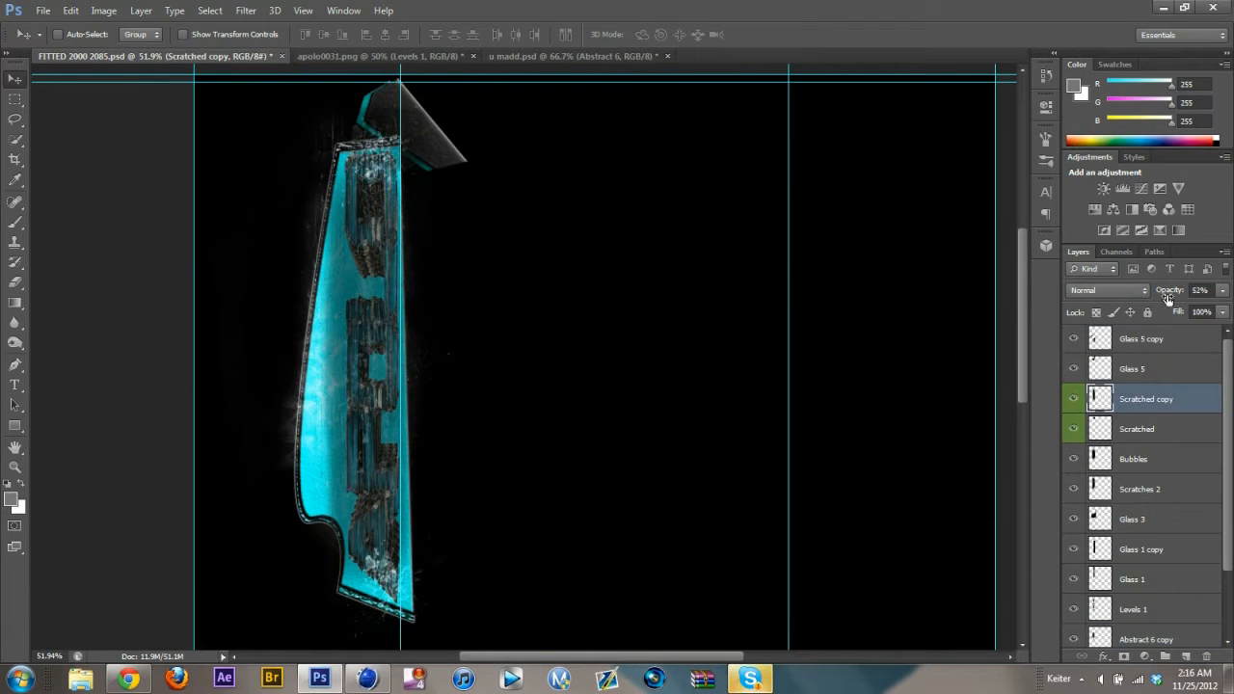
Place Rippled Flare copies along the letter, then reopen the saved letter PSD from the desktop.
click(579, 54)
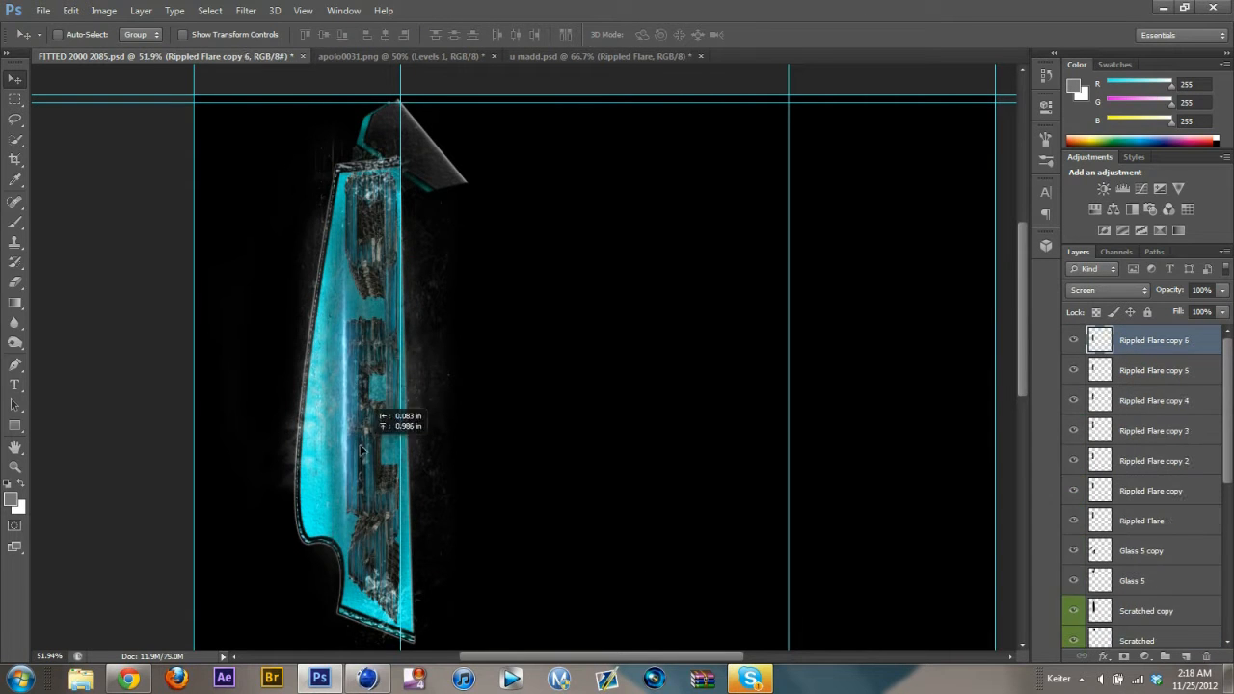
click(598, 54)
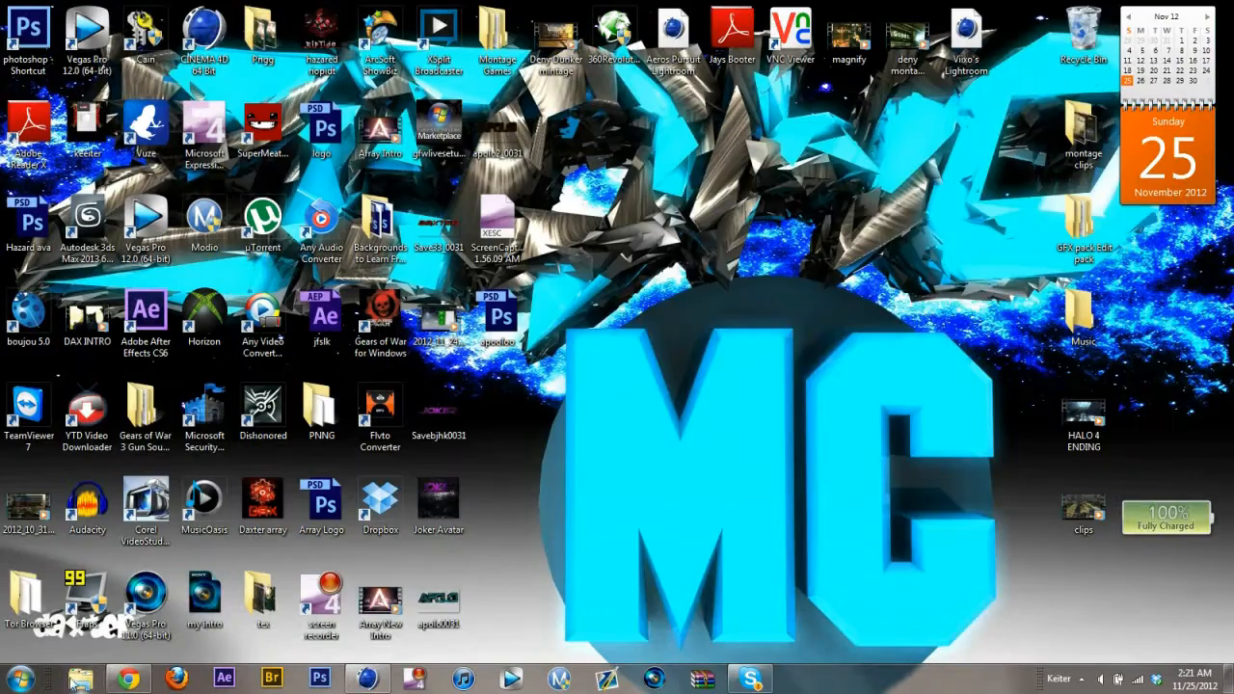
click(320, 679)
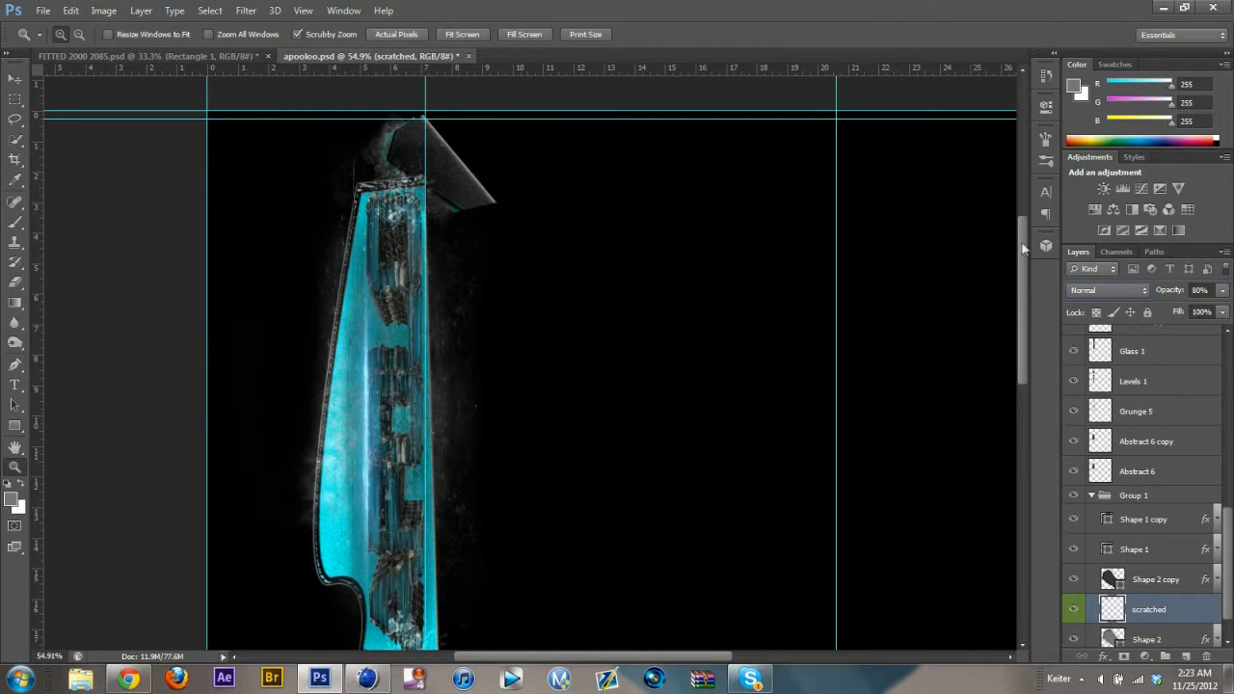
Scale Layer 1 at the letter's top and rotate the Scratches overlay across it with Free Transform.
click(569, 56)
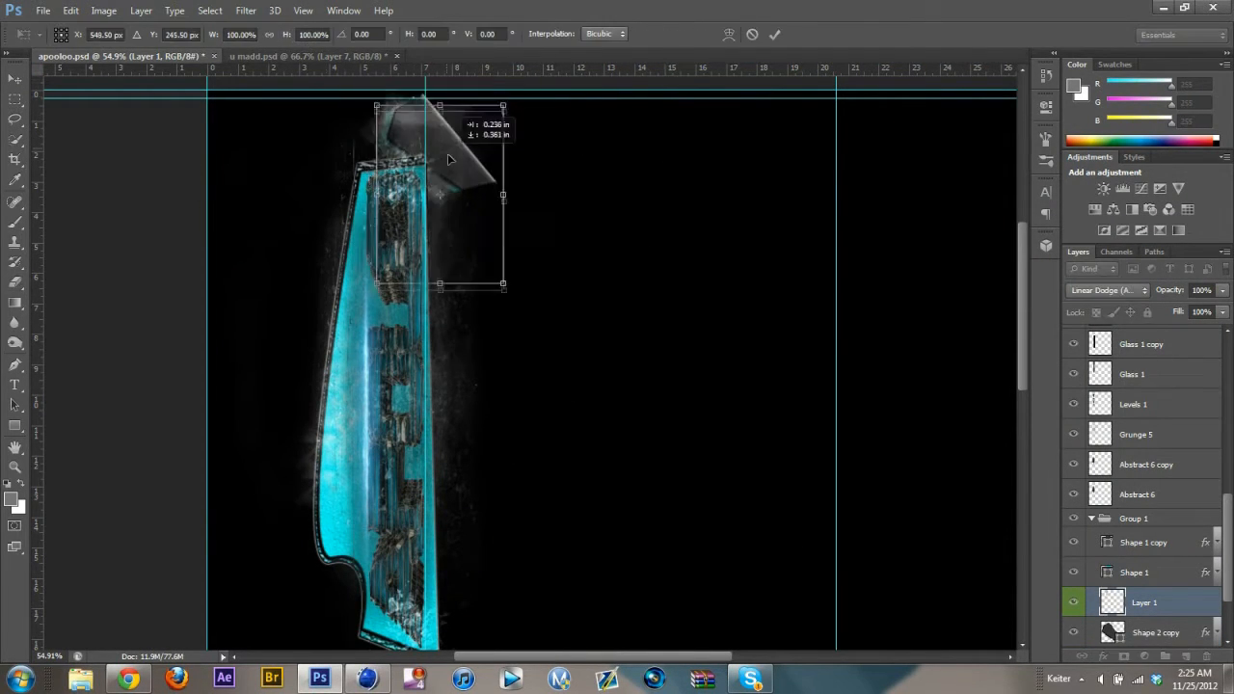
click(309, 56)
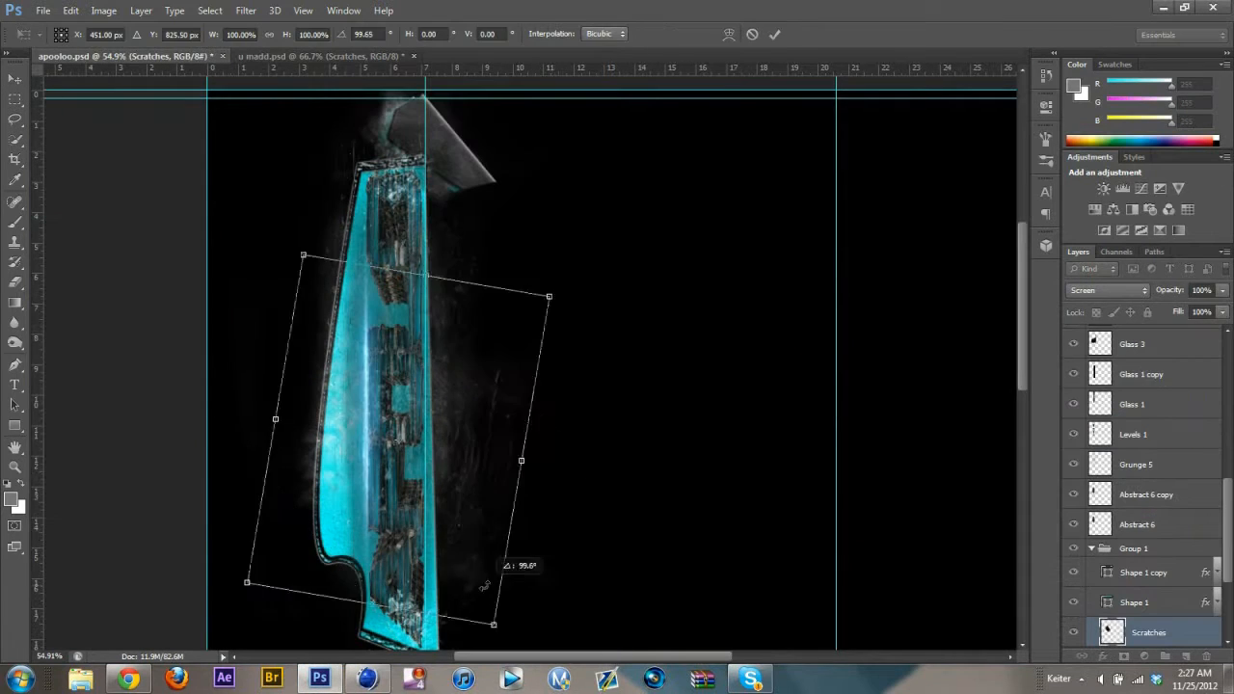
click(16, 119)
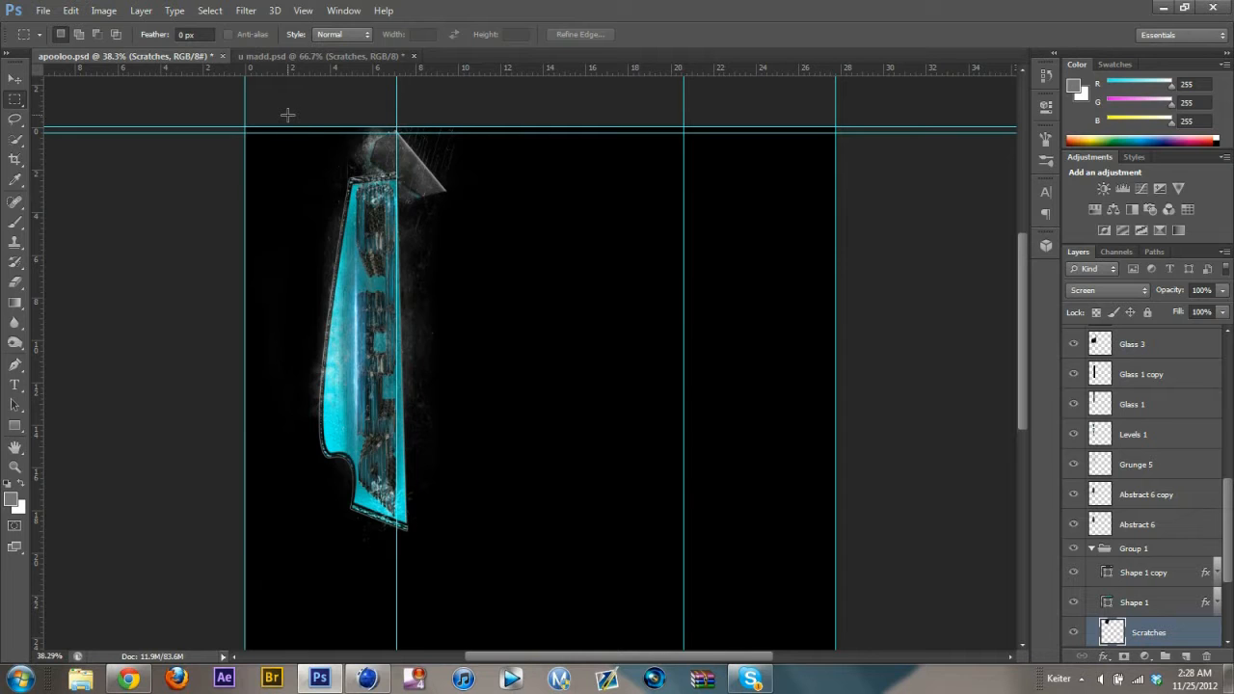
Drag the Abstract smoke texture in from the floating pack window and mirror the letter layers to the right.
click(318, 54)
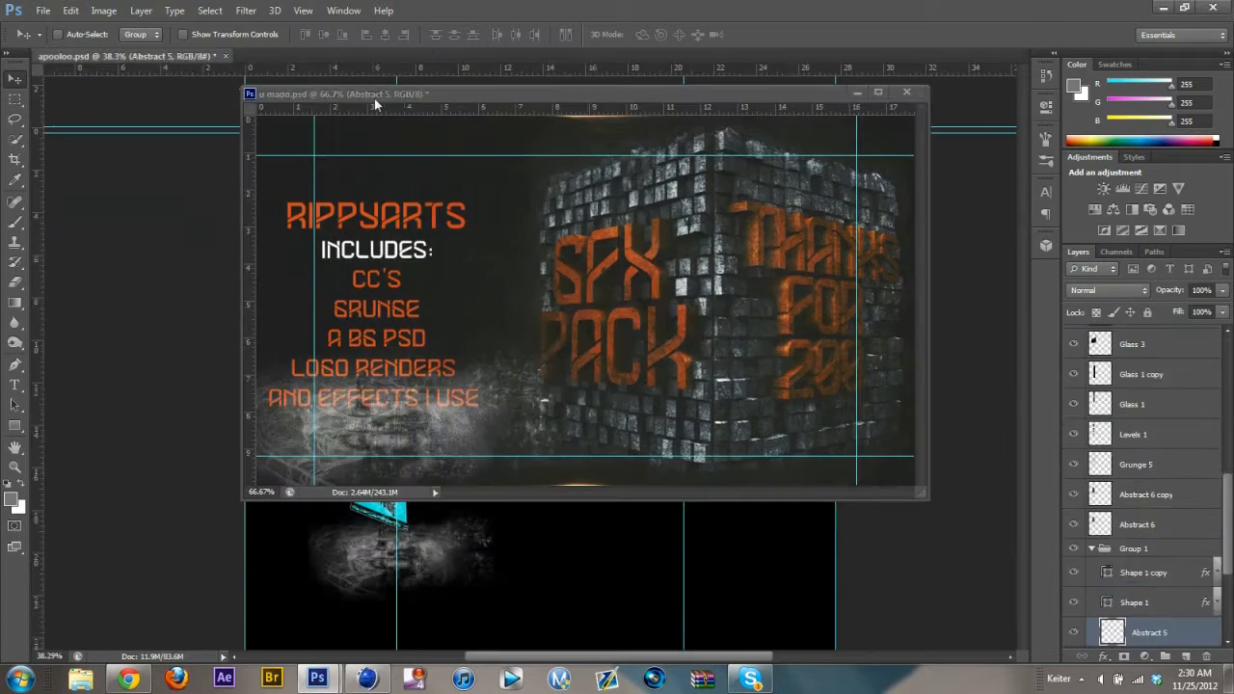
click(1109, 290)
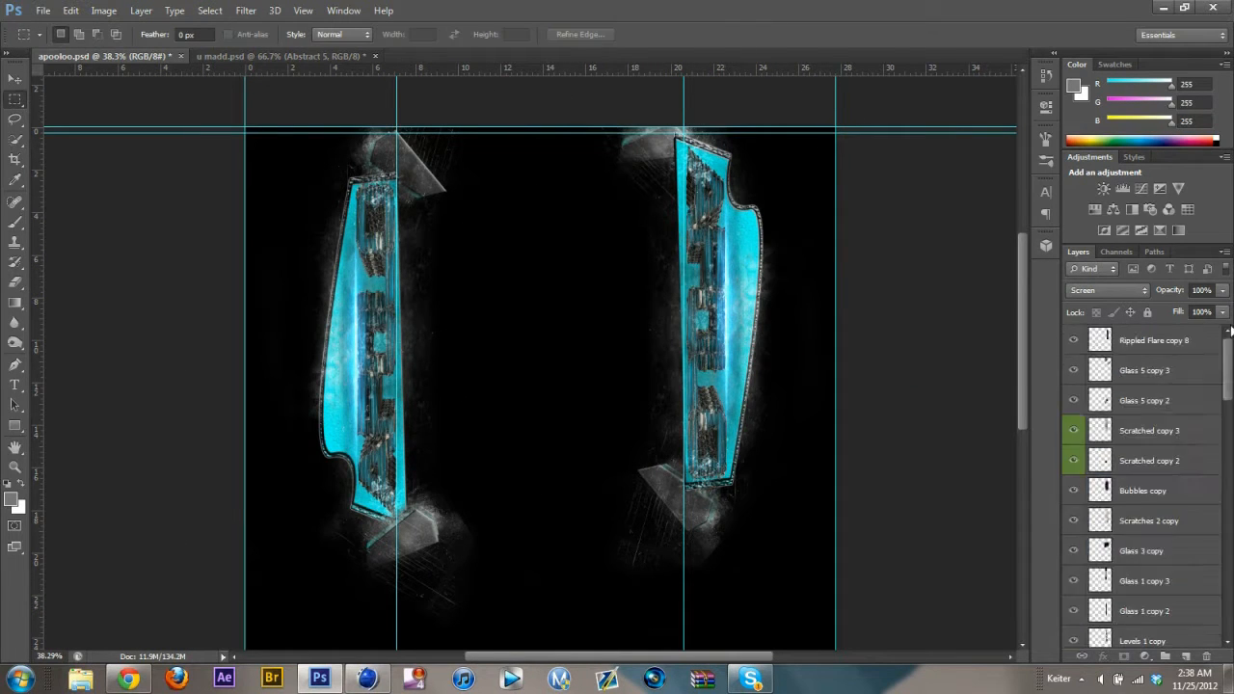
scroll(down, 3)
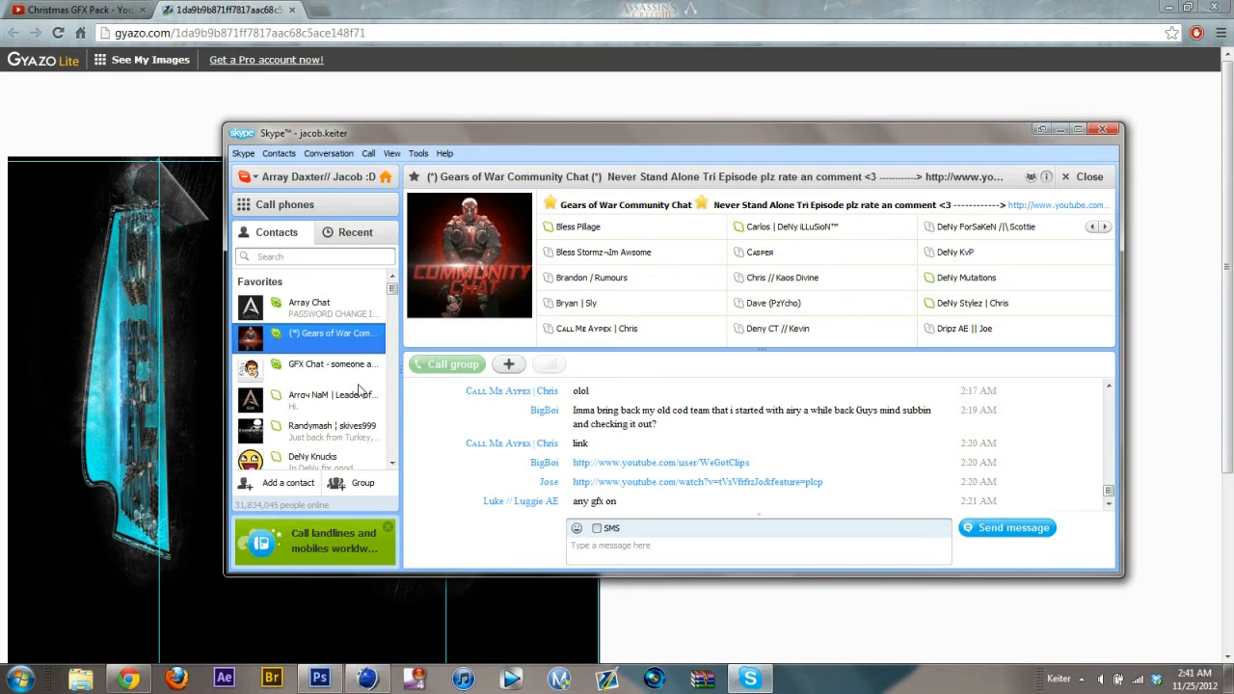
Switch from the Skype chat to the browser and scroll down the Array Daxter YouTube channel editor page.
click(332, 362)
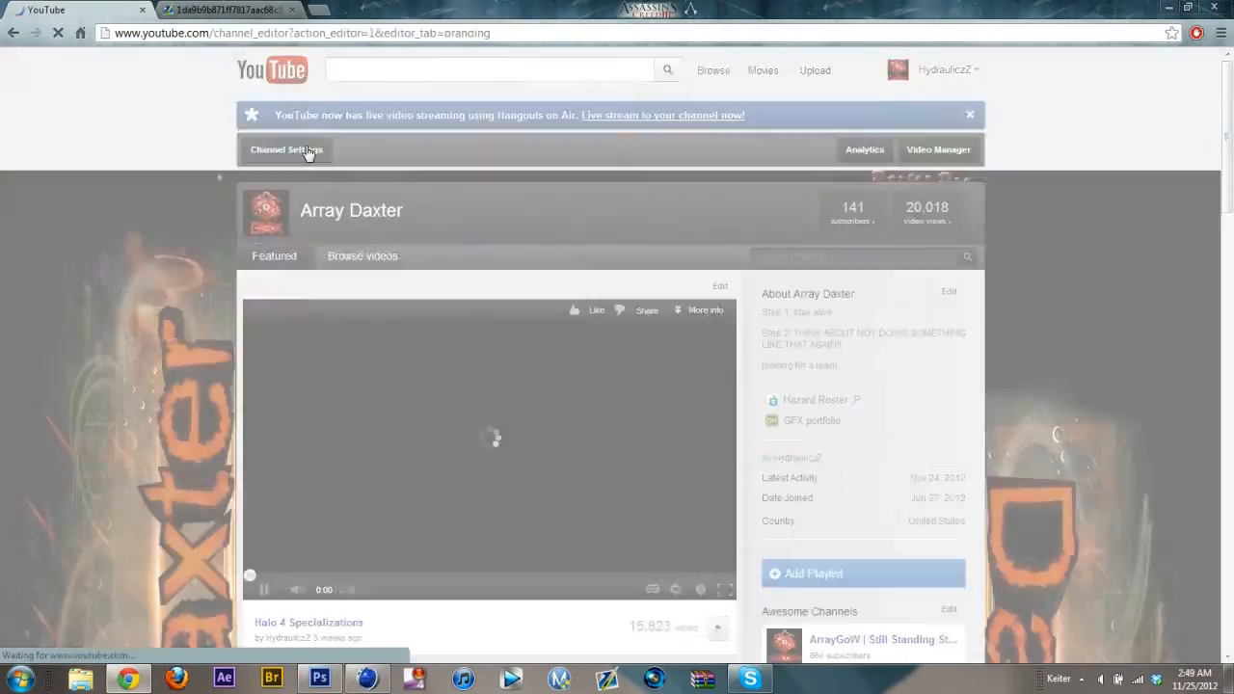
scroll(down, 3)
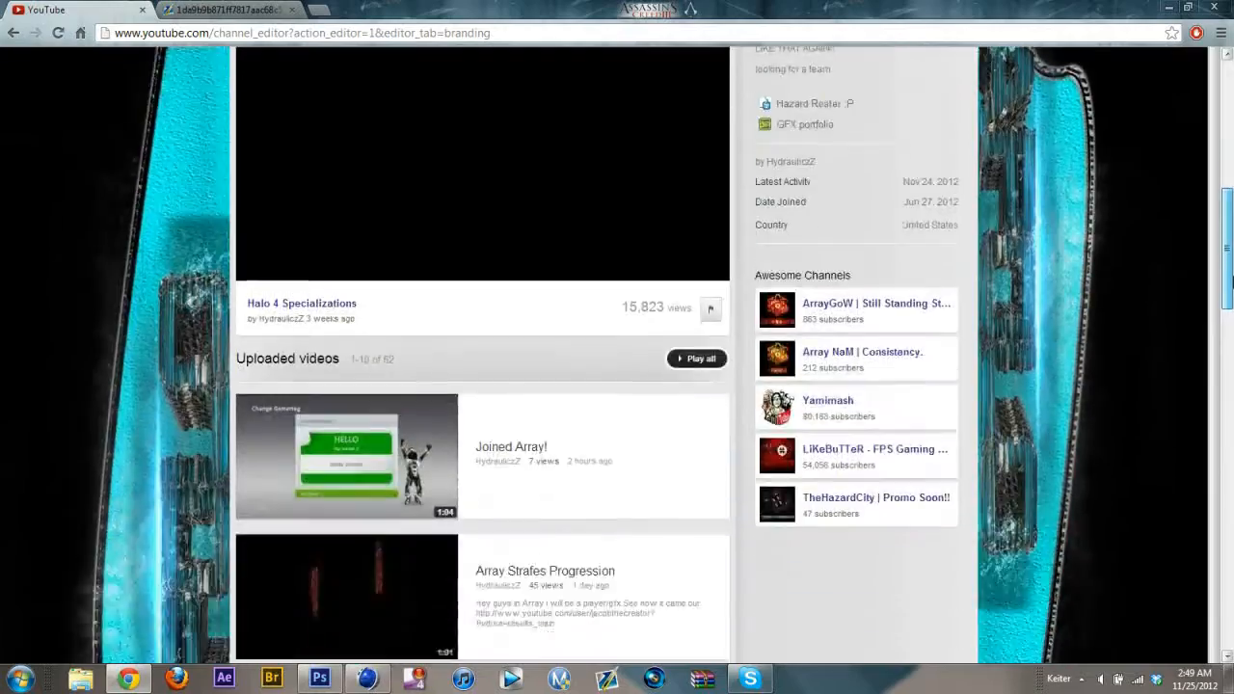